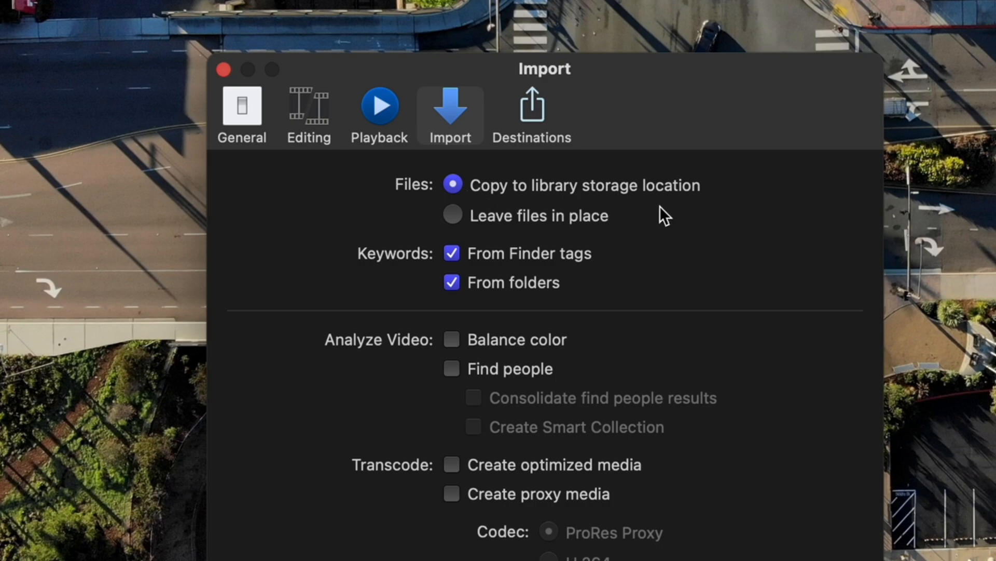
mouse_move(677, 218)
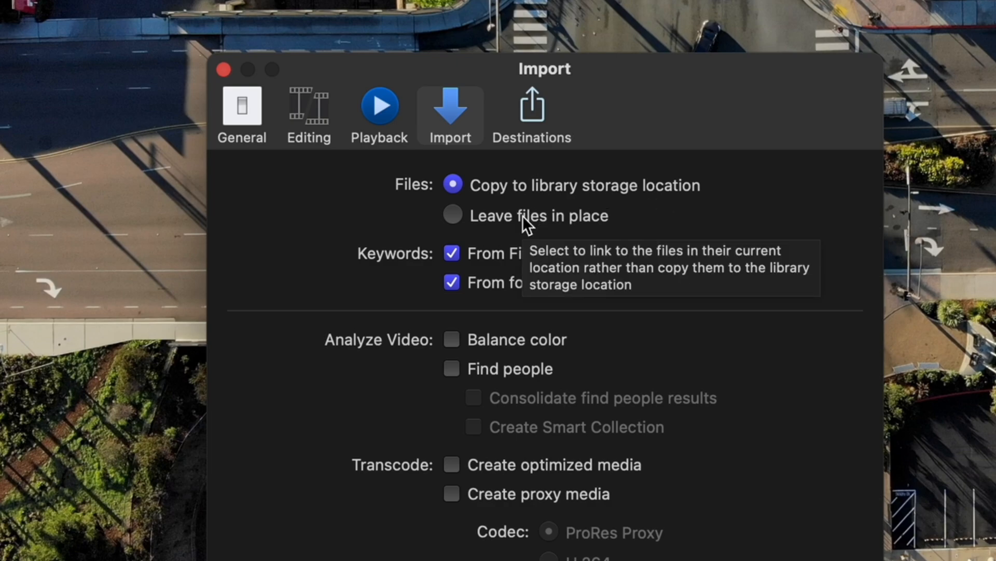
- Change the Files import option in Import settings, aiming for 'Leave files in place'
click(453, 214)
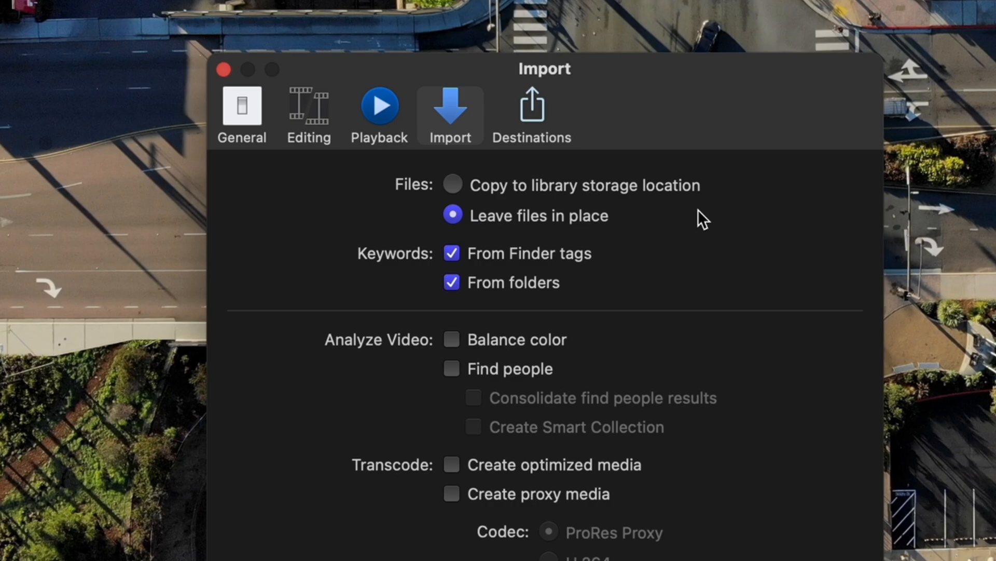
click(453, 184)
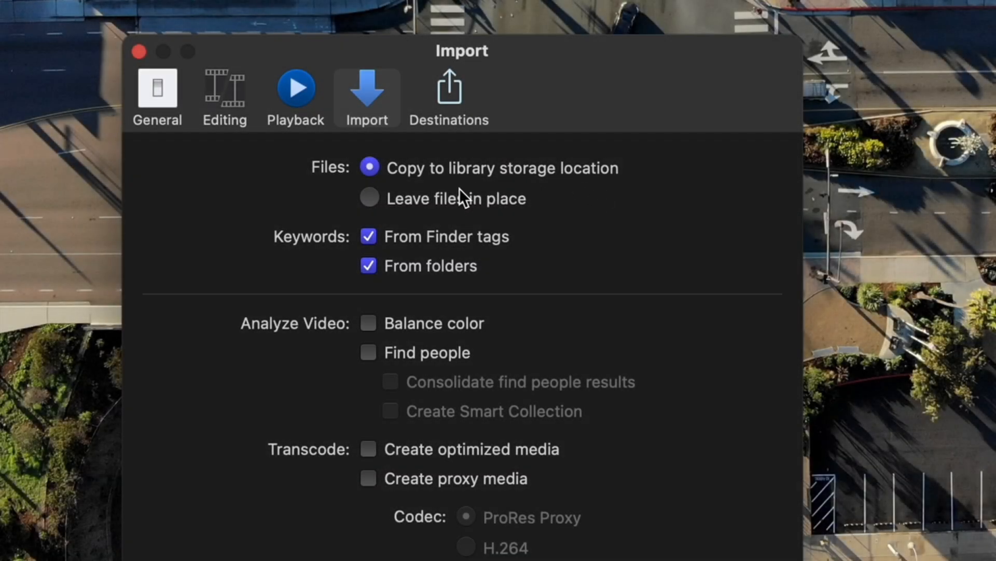
- Choose 'Leave files in place' for imports and close the Settings window
click(369, 199)
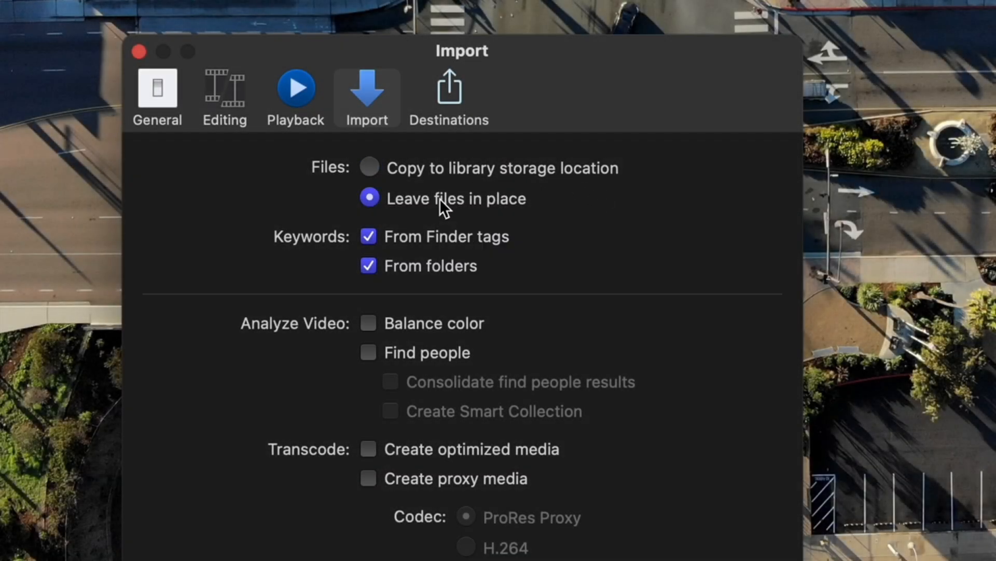
mouse_move(619, 200)
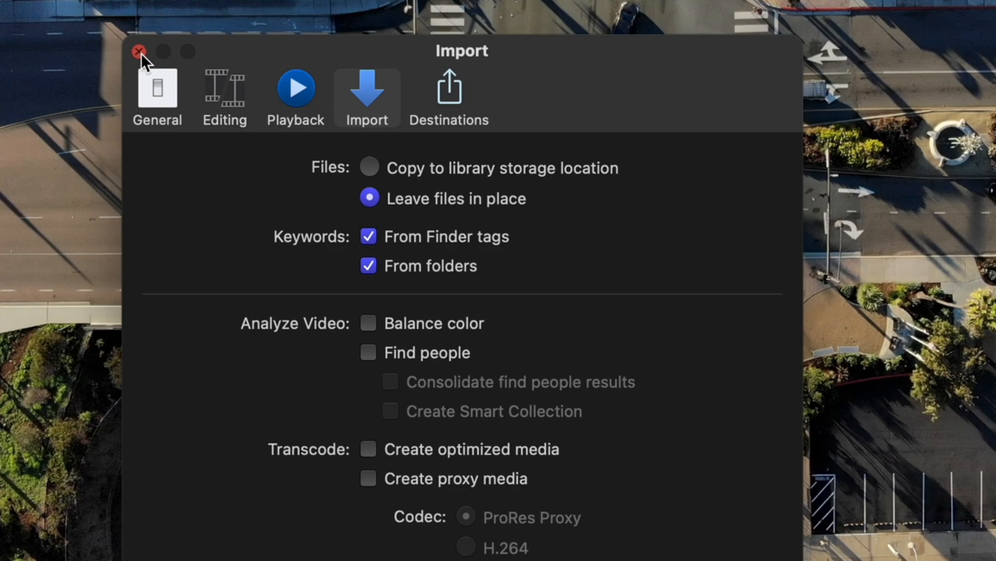
click(137, 51)
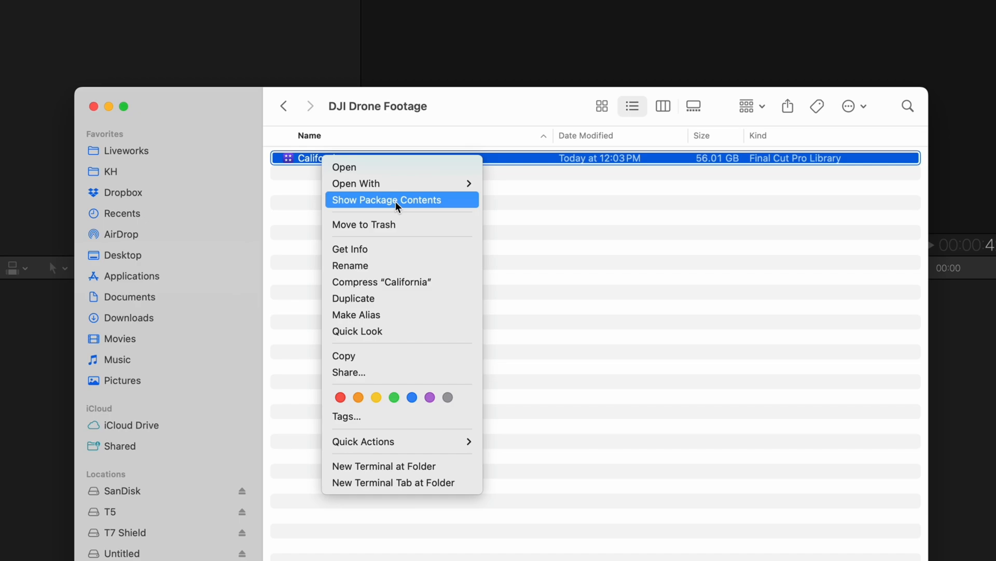
- Browse the California package through 1-27-25 and Original Media to Render Files > High Quality Media
click(386, 200)
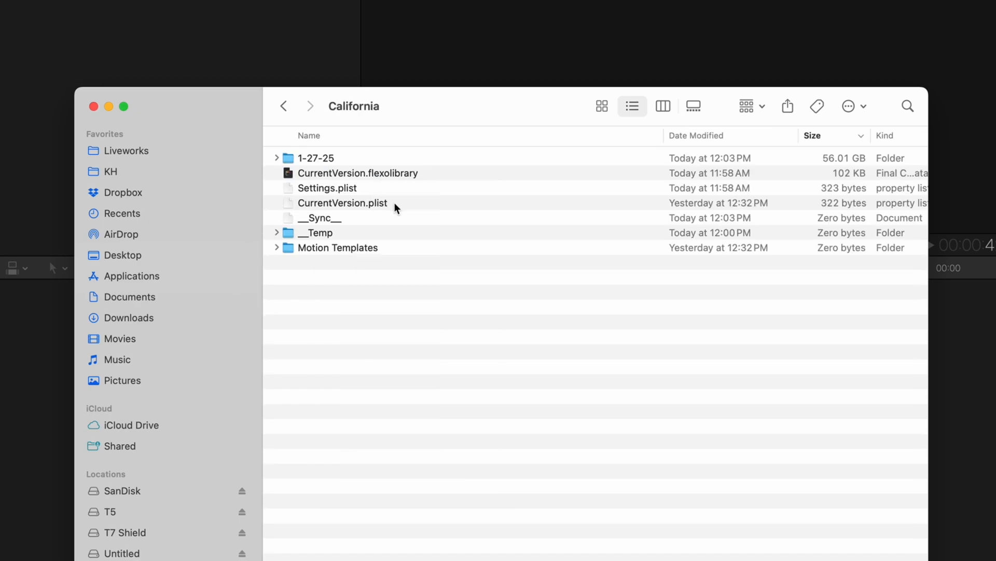
mouse_move(345, 182)
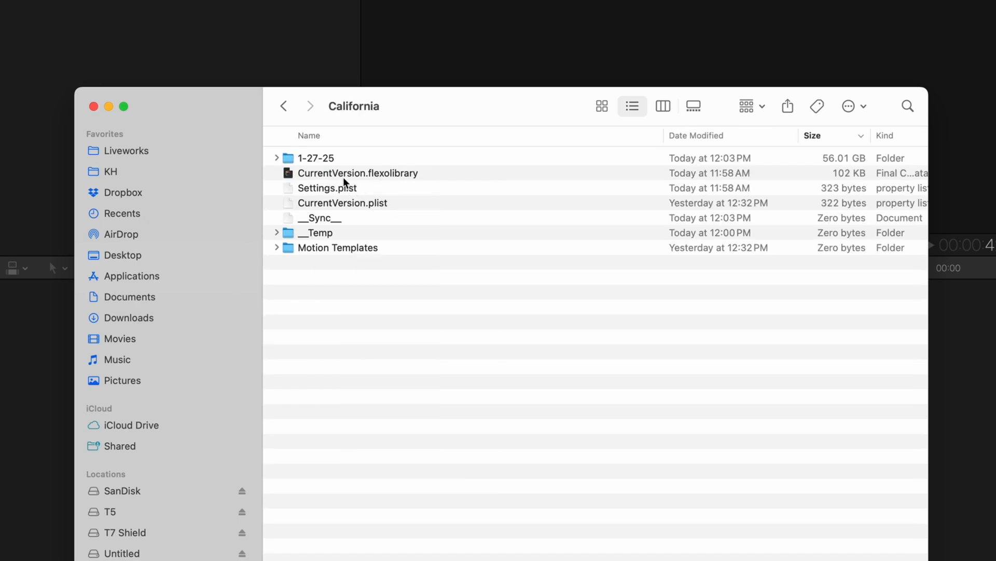
click(663, 106)
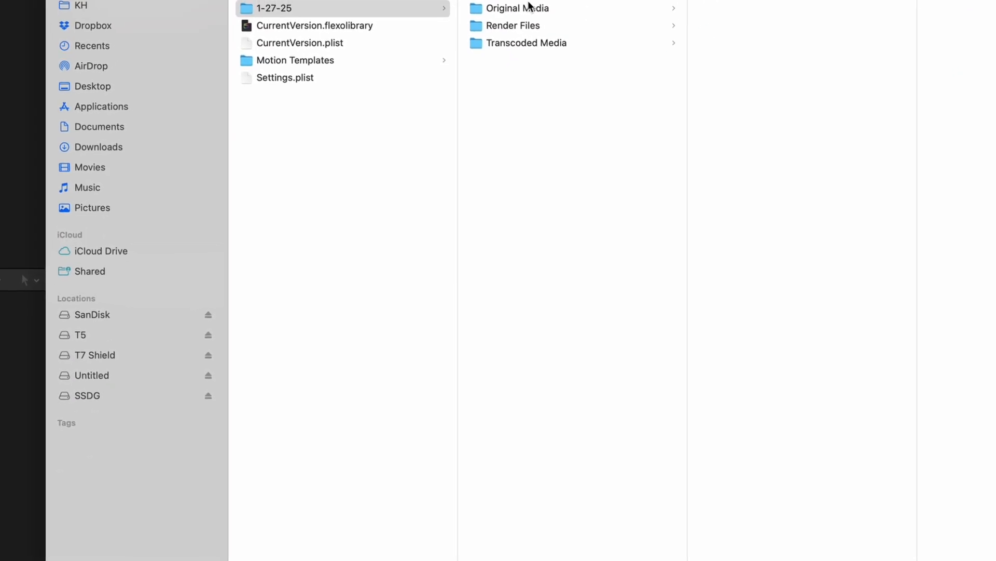
click(522, 7)
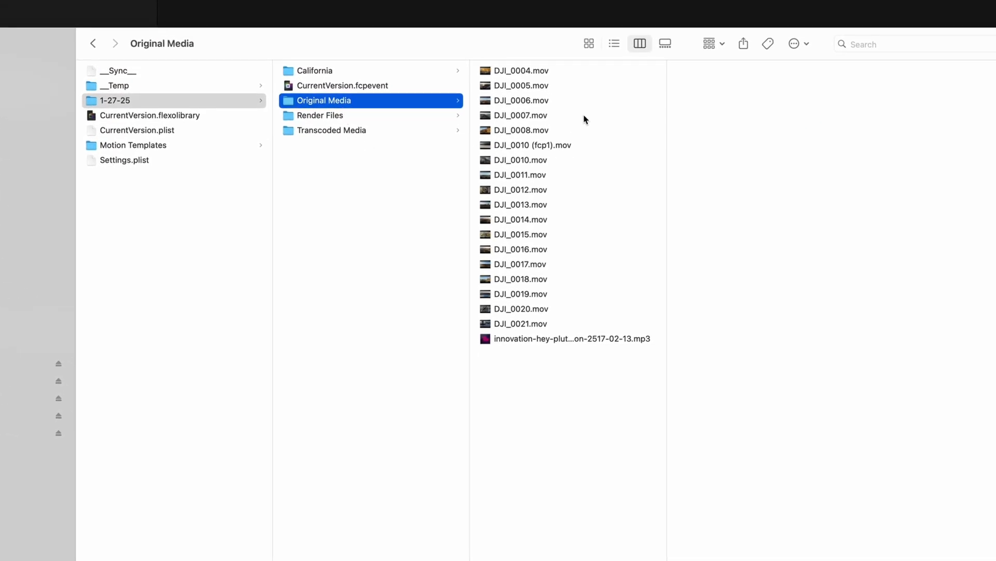
mouse_move(613, 290)
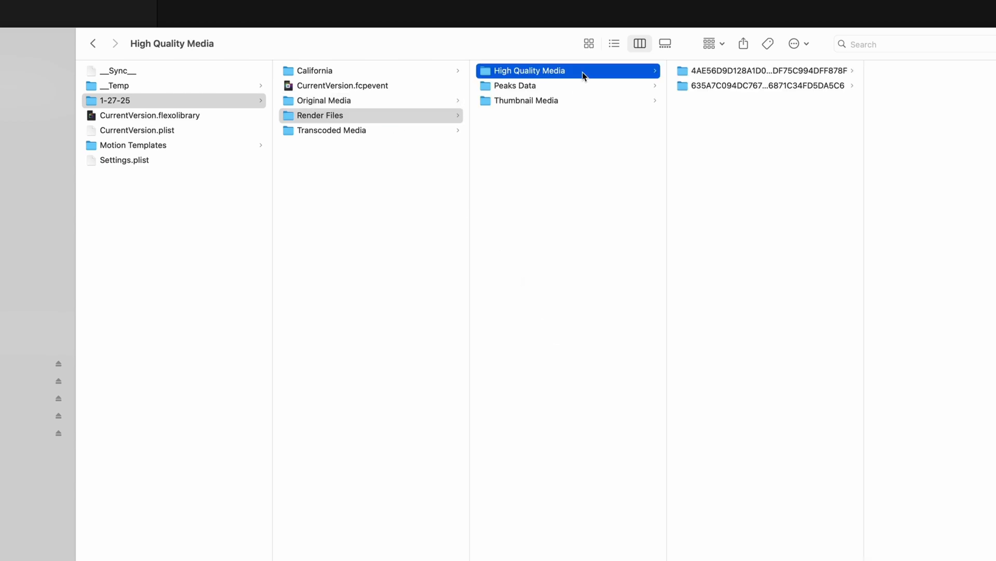
click(764, 71)
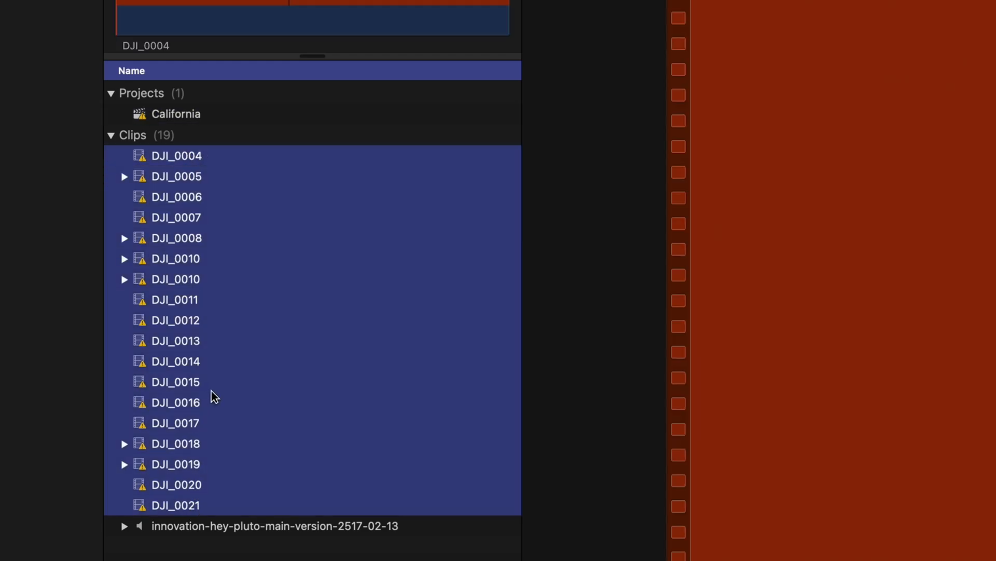
- Start File > Relink Files > Original Media for the 18 missing clips
click(163, 10)
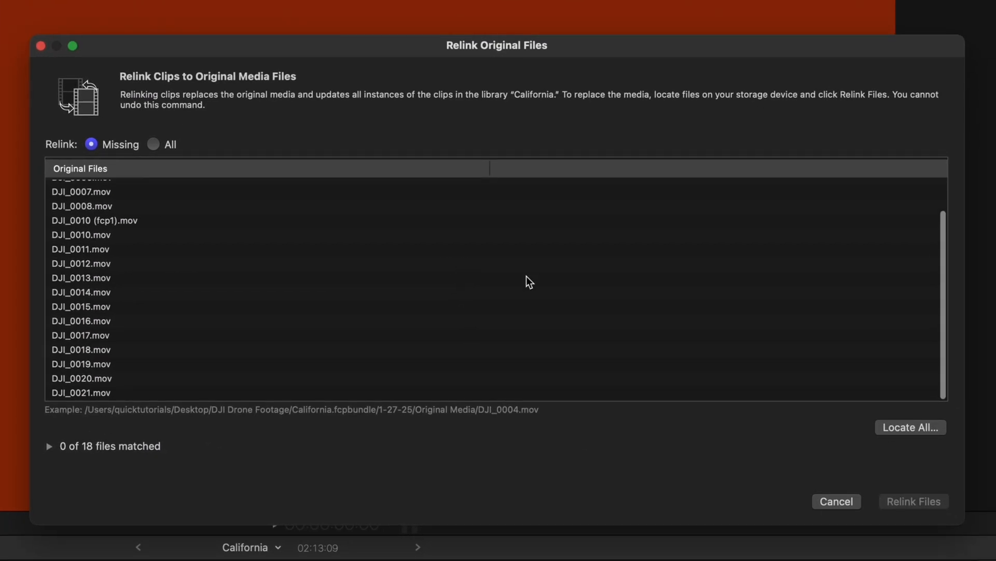
mouse_move(909, 442)
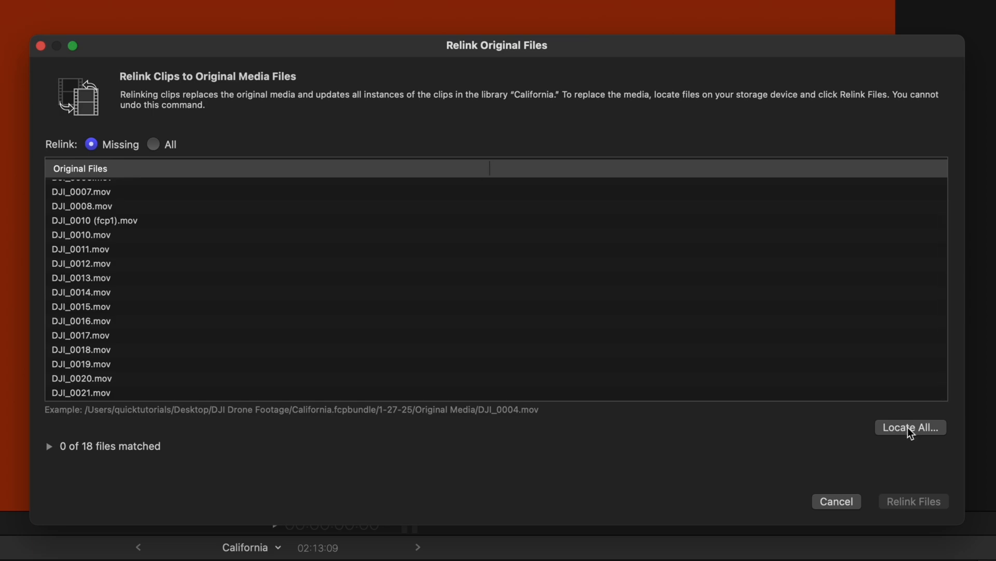
- Relink 17 of the 18 missing clips to the originals in the Drone folder
click(911, 427)
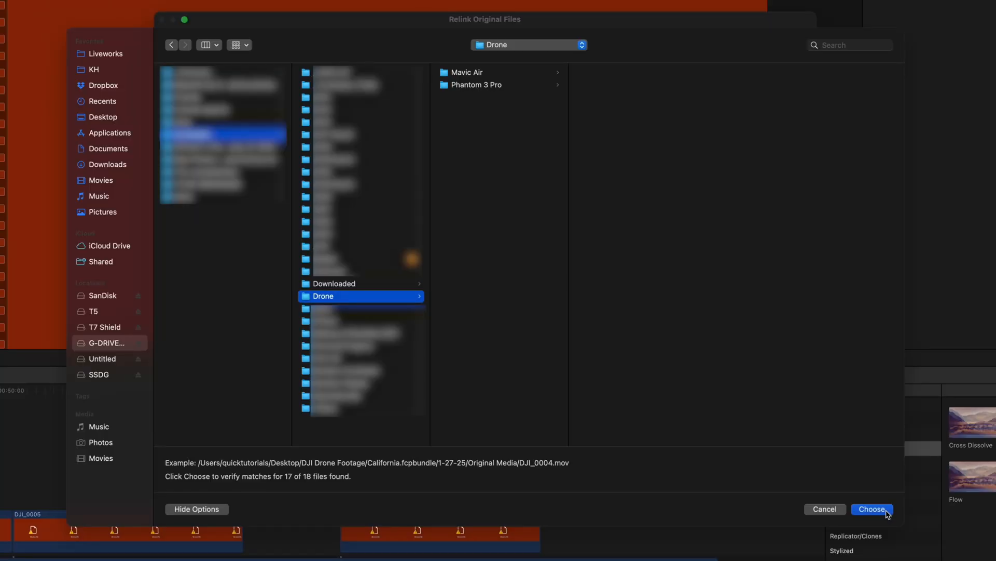
click(873, 508)
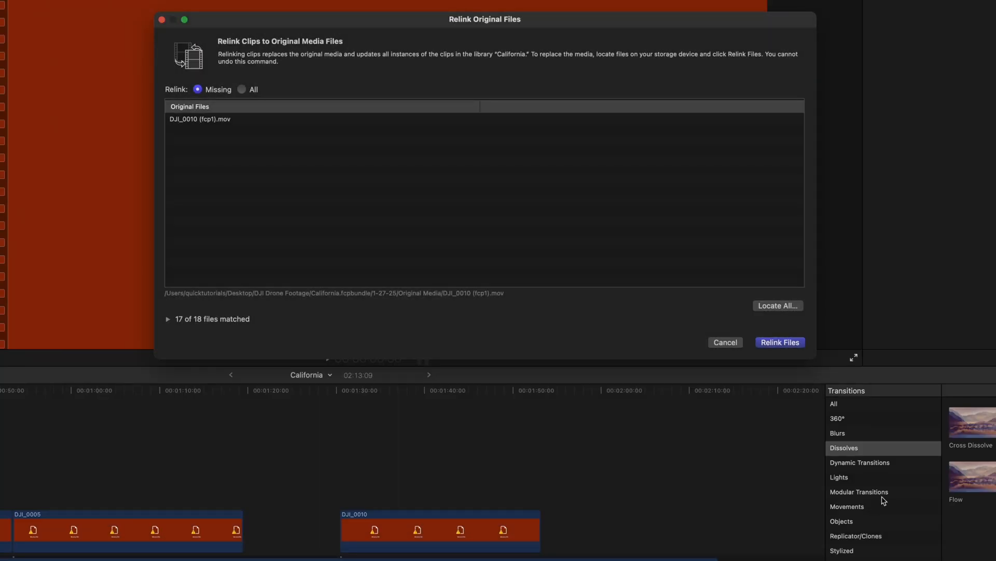
click(199, 119)
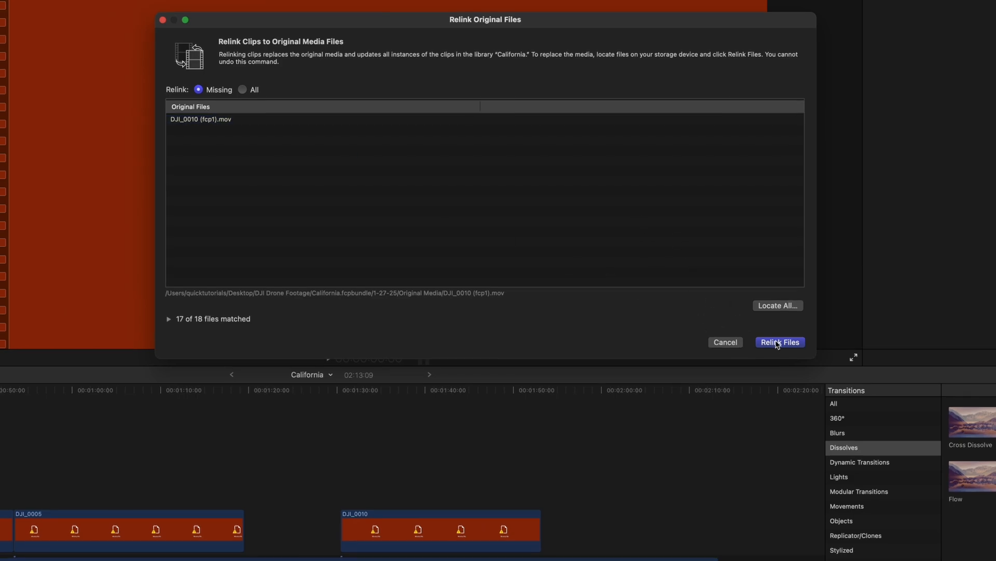
click(780, 342)
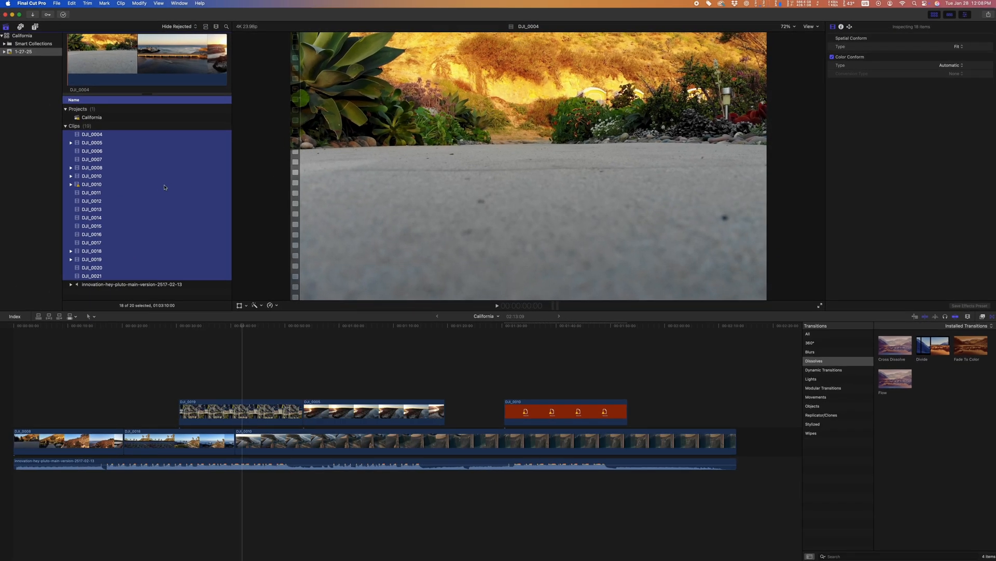
- Delete the duplicate DJI_0010 clip whose file is still missing
click(93, 175)
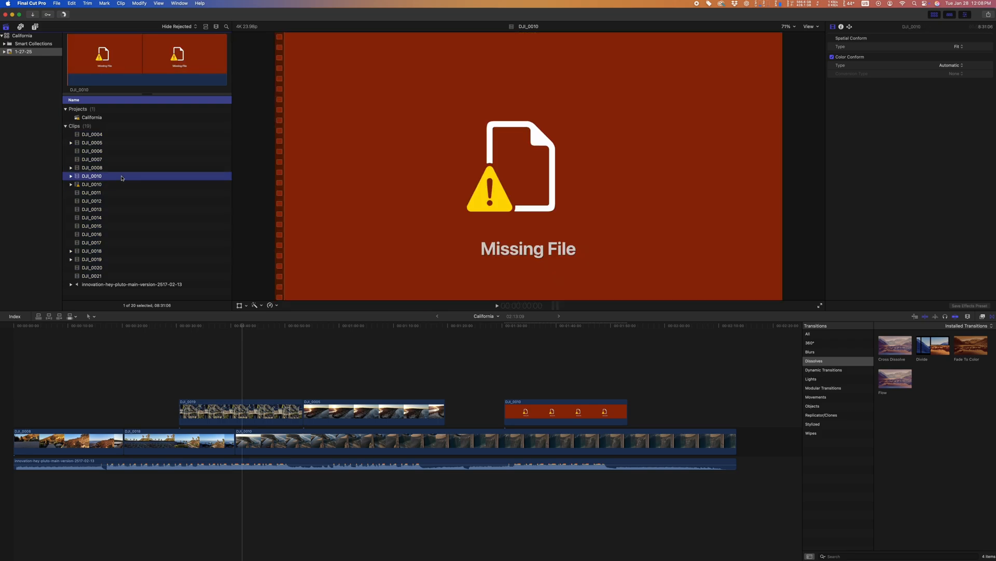
click(92, 184)
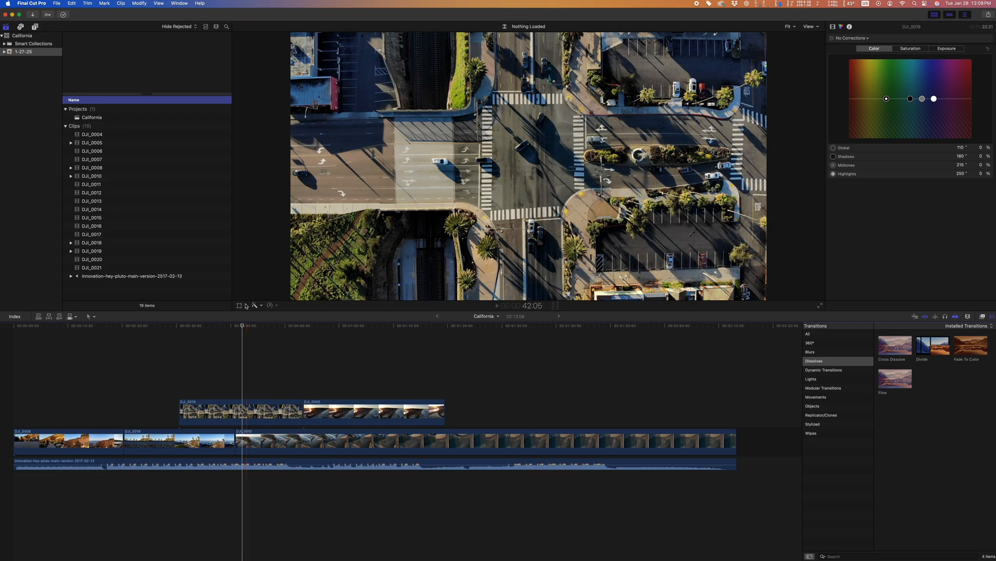
mouse_move(244, 316)
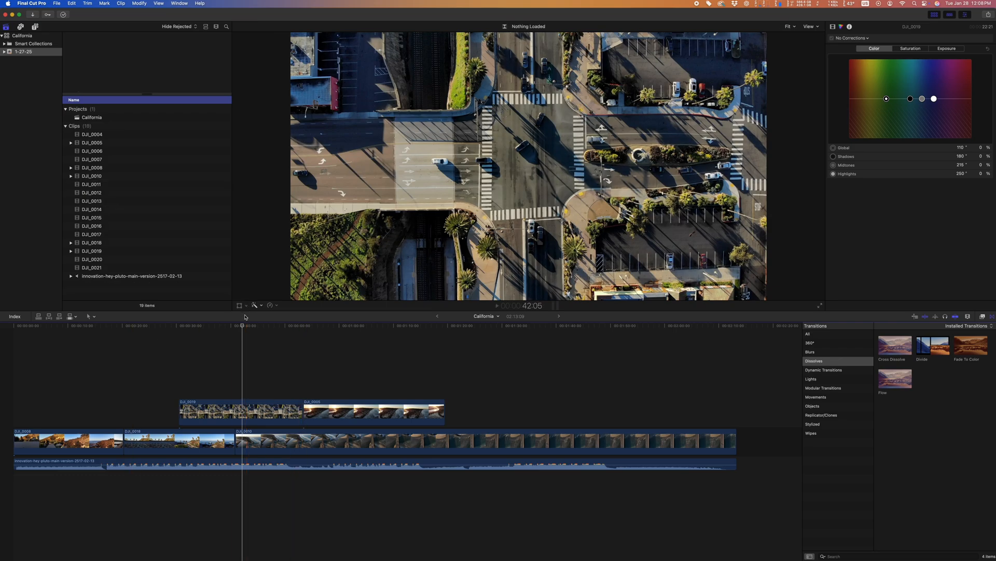
right_click(20, 37)
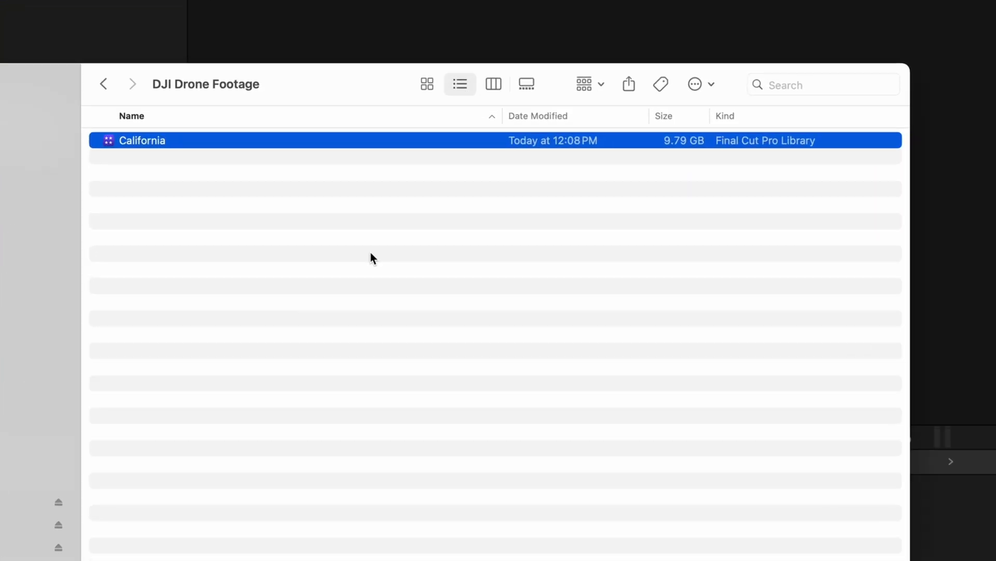
- Inspect the California package, finding High Quality Media render files take 9.75 GB
right_click(143, 140)
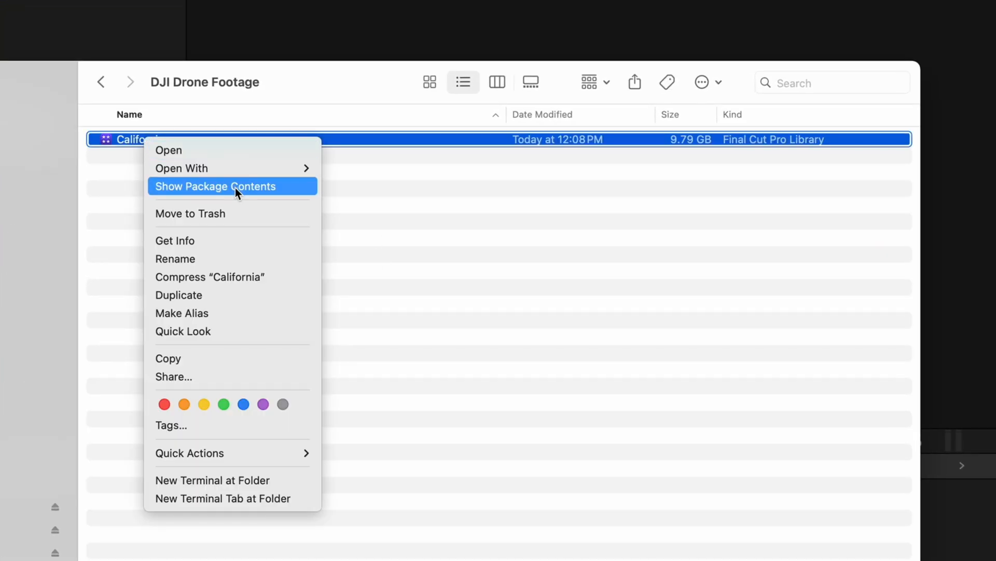
click(216, 186)
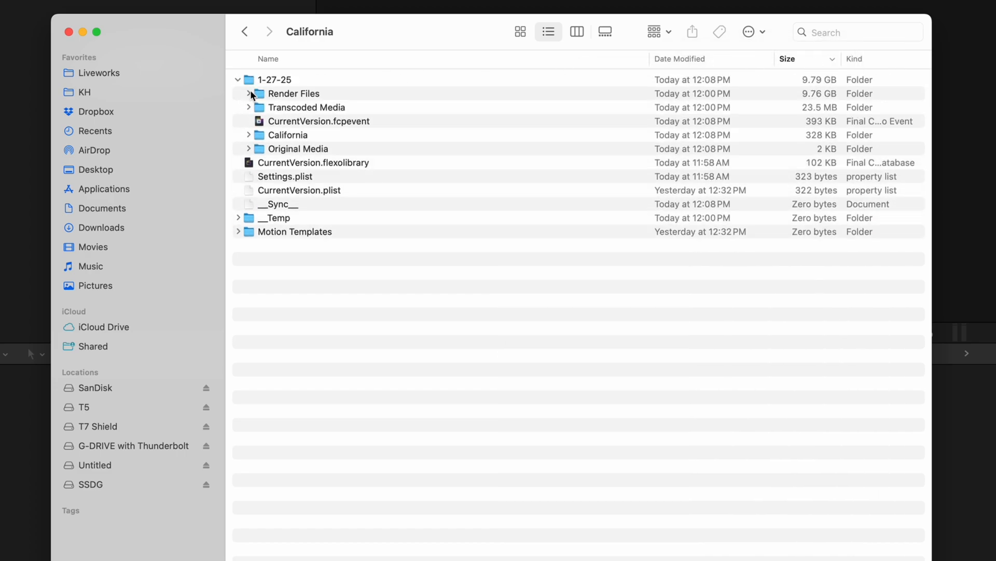
click(248, 93)
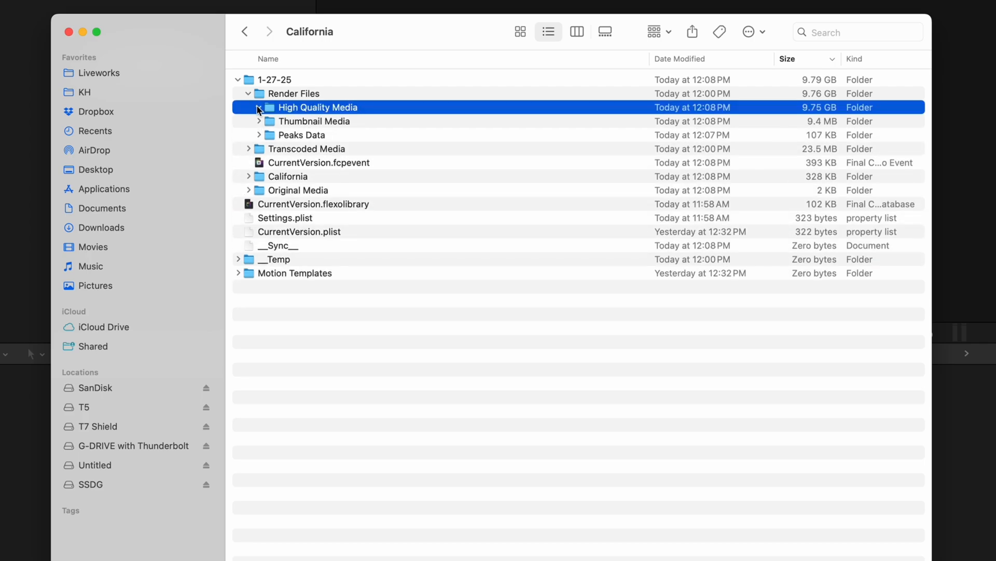
click(258, 108)
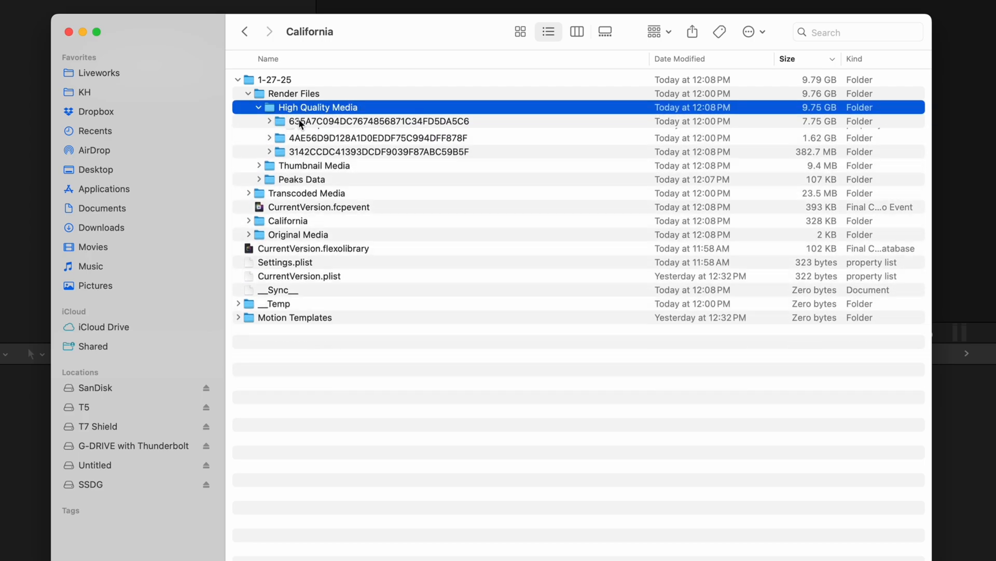
click(258, 107)
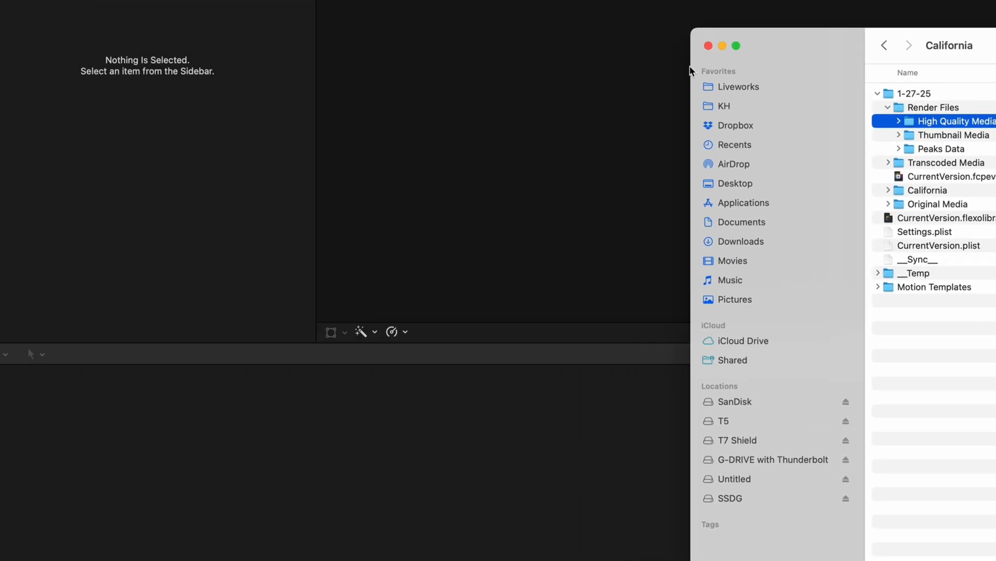
click(108, 8)
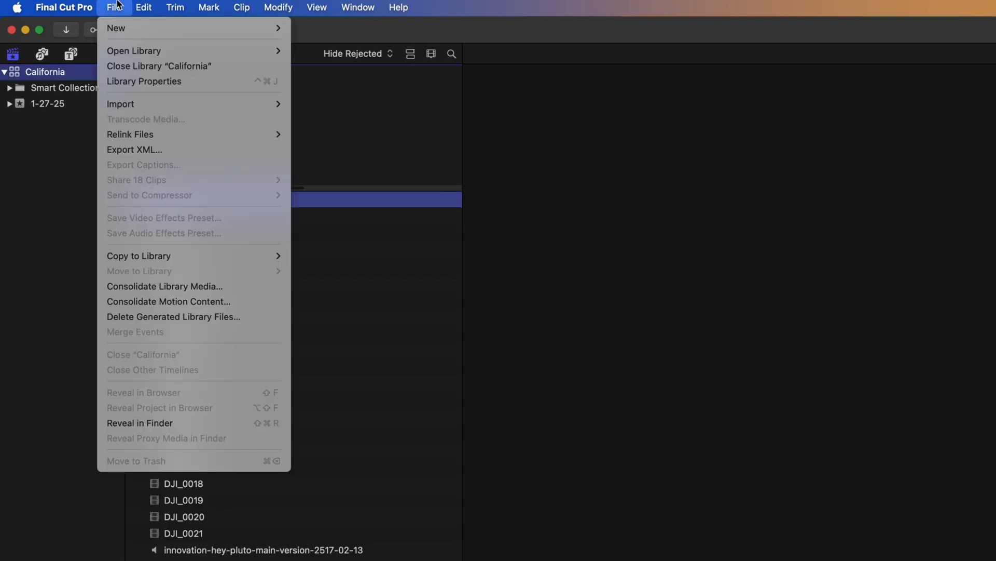
mouse_move(250, 323)
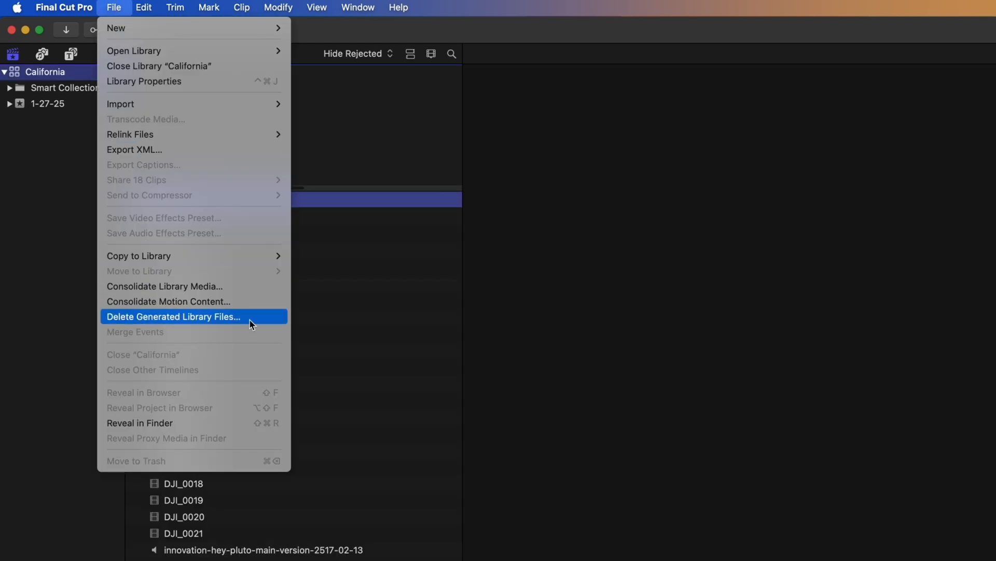
- Delete all render files, optimized media and proxy media from the California library
click(173, 317)
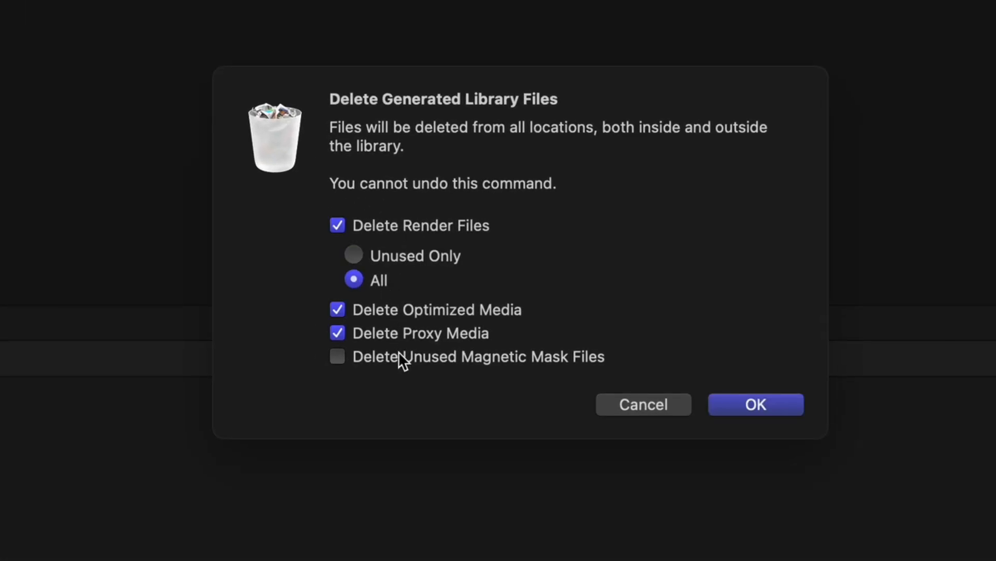
click(755, 404)
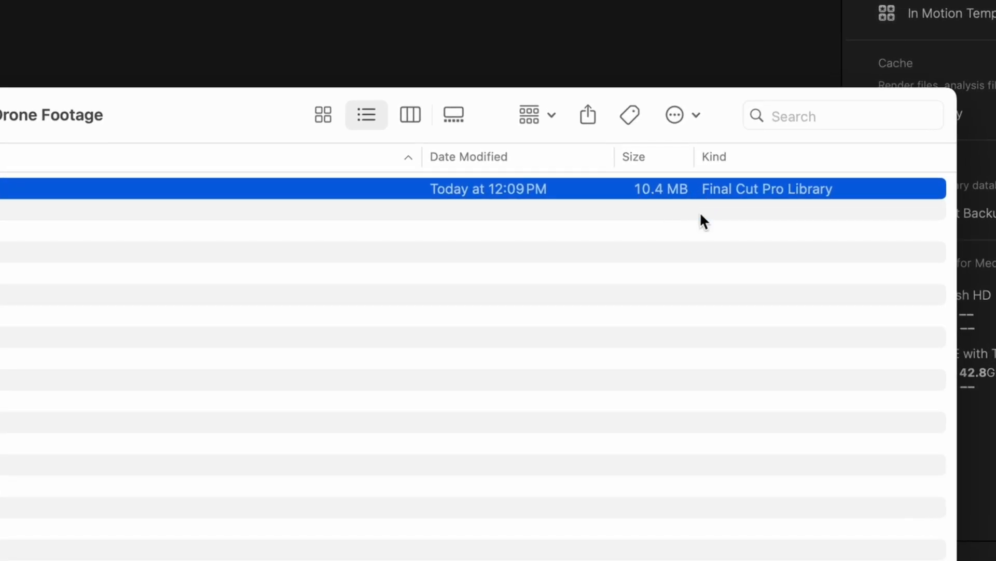